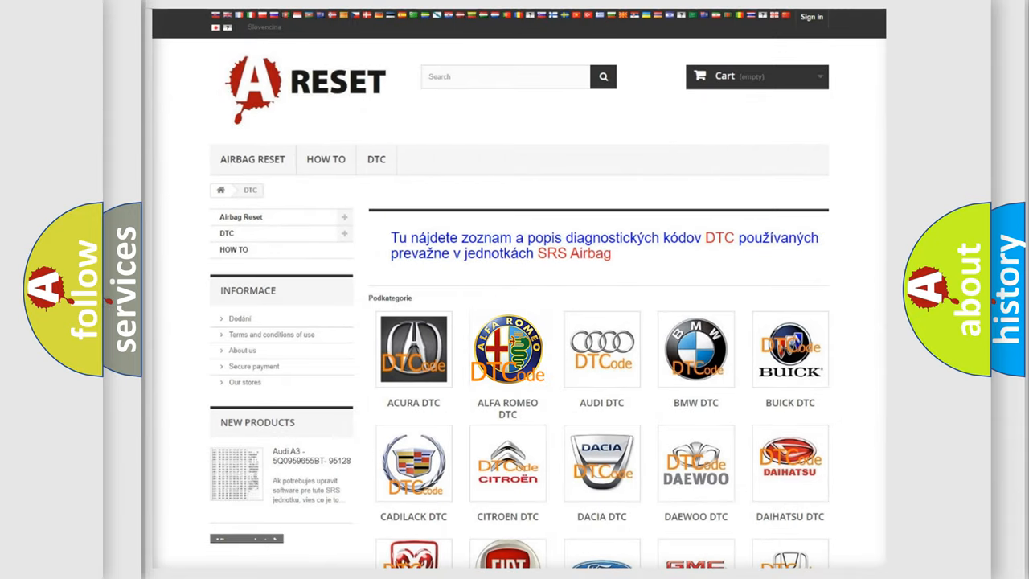
Open the Alfa Romeo fault code listing and scroll down through the C and P codes
{"action": "left_click", "coordinate": [507, 348]}
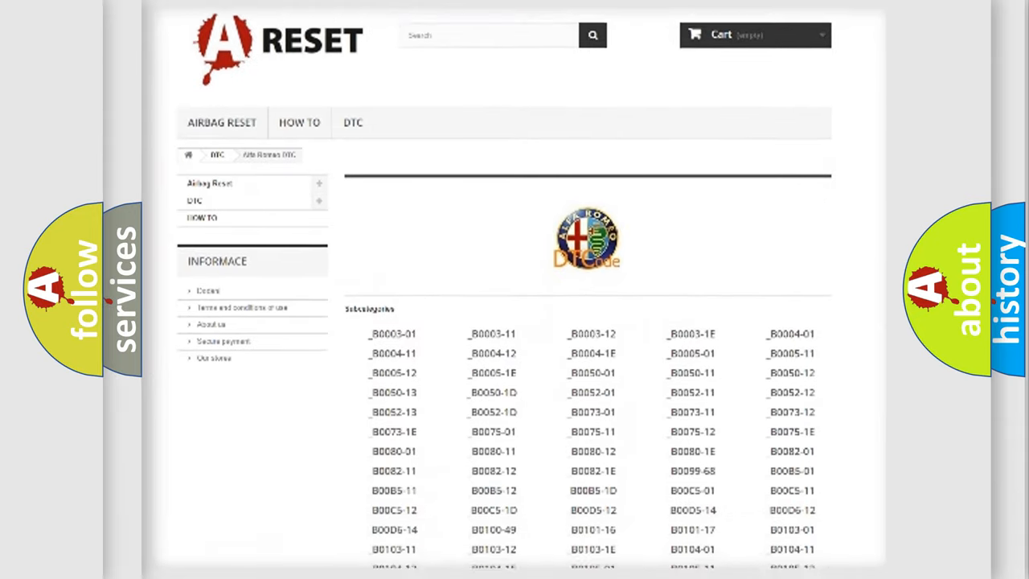
{"action": "scroll", "scroll_direction": "down", "scroll_amount": 3}
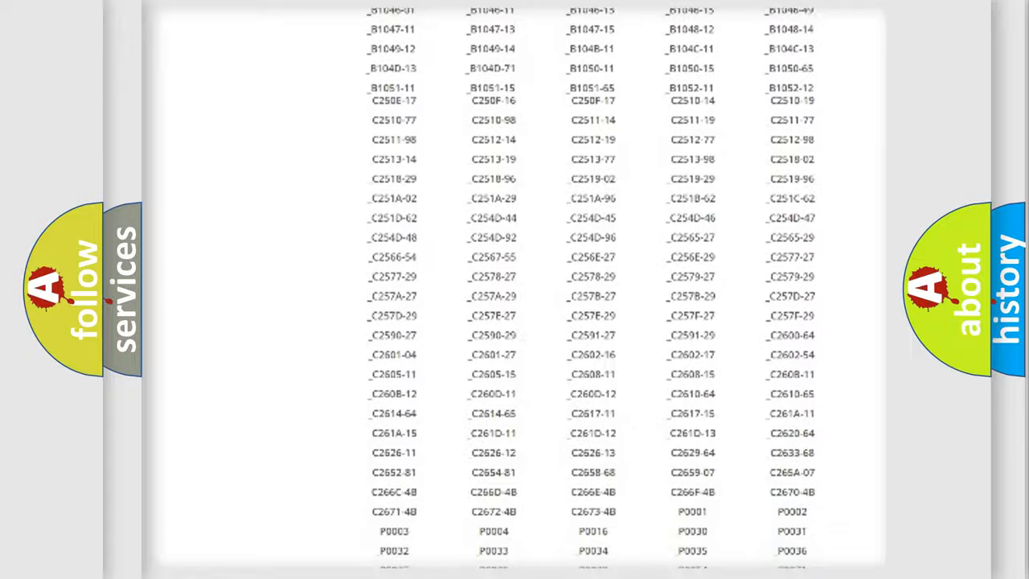